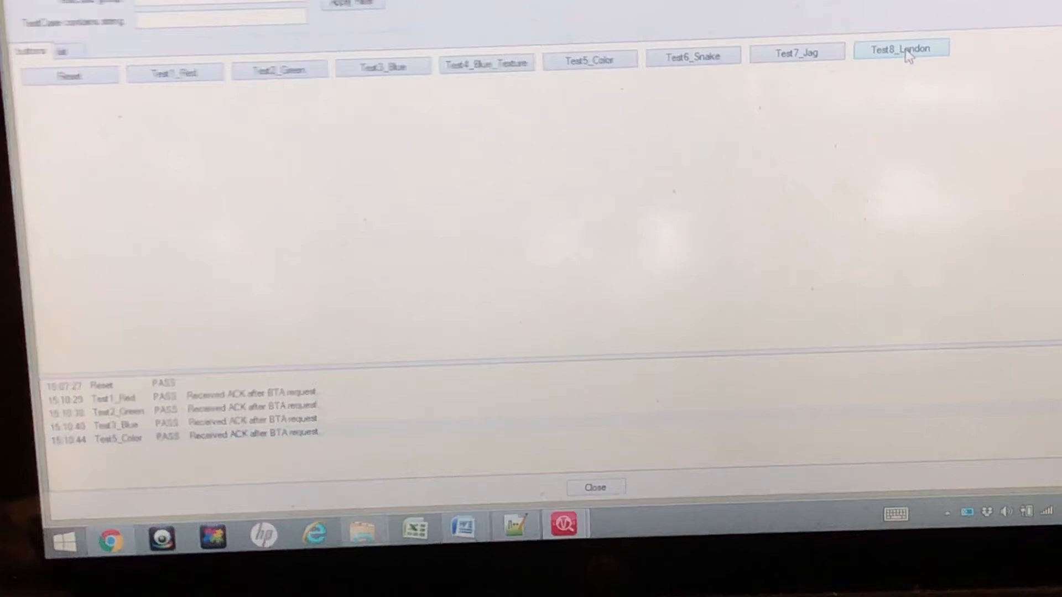
Step: Run the Test8_London test until it passes, then show all nine test cases in list view
left_click(901, 49)
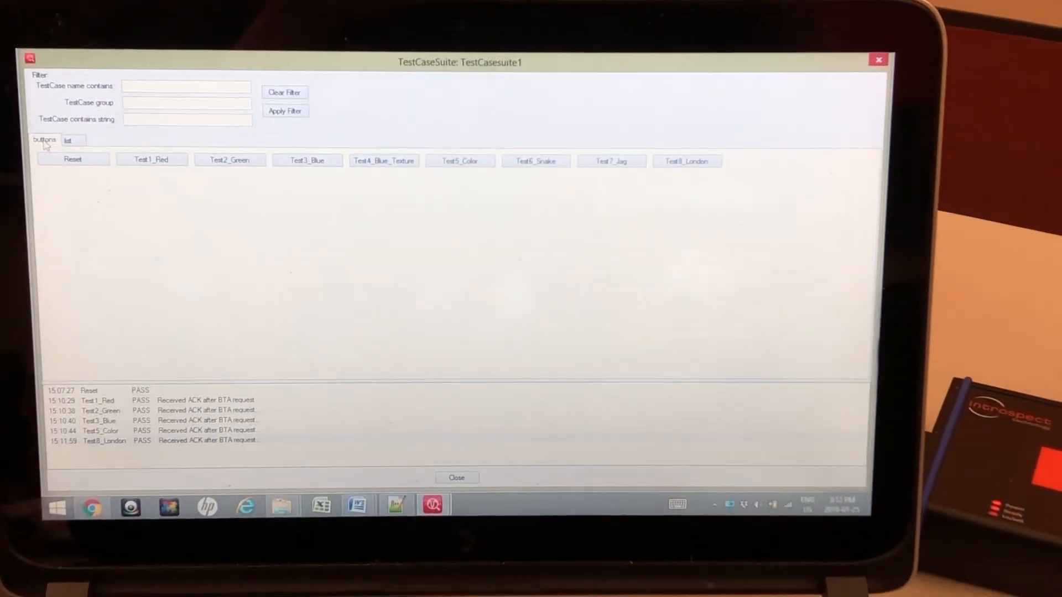
left_click(69, 141)
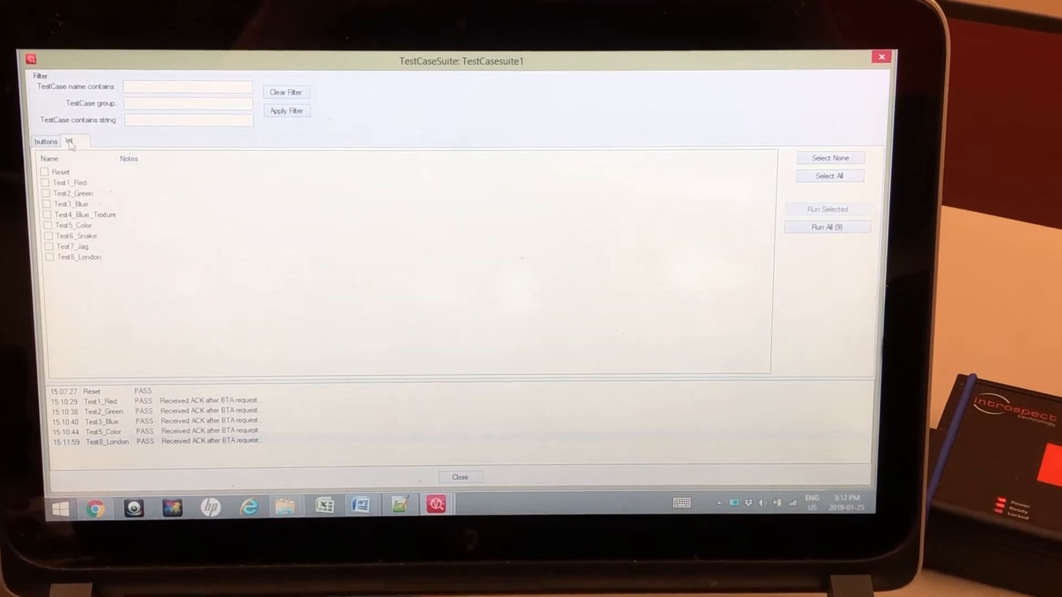